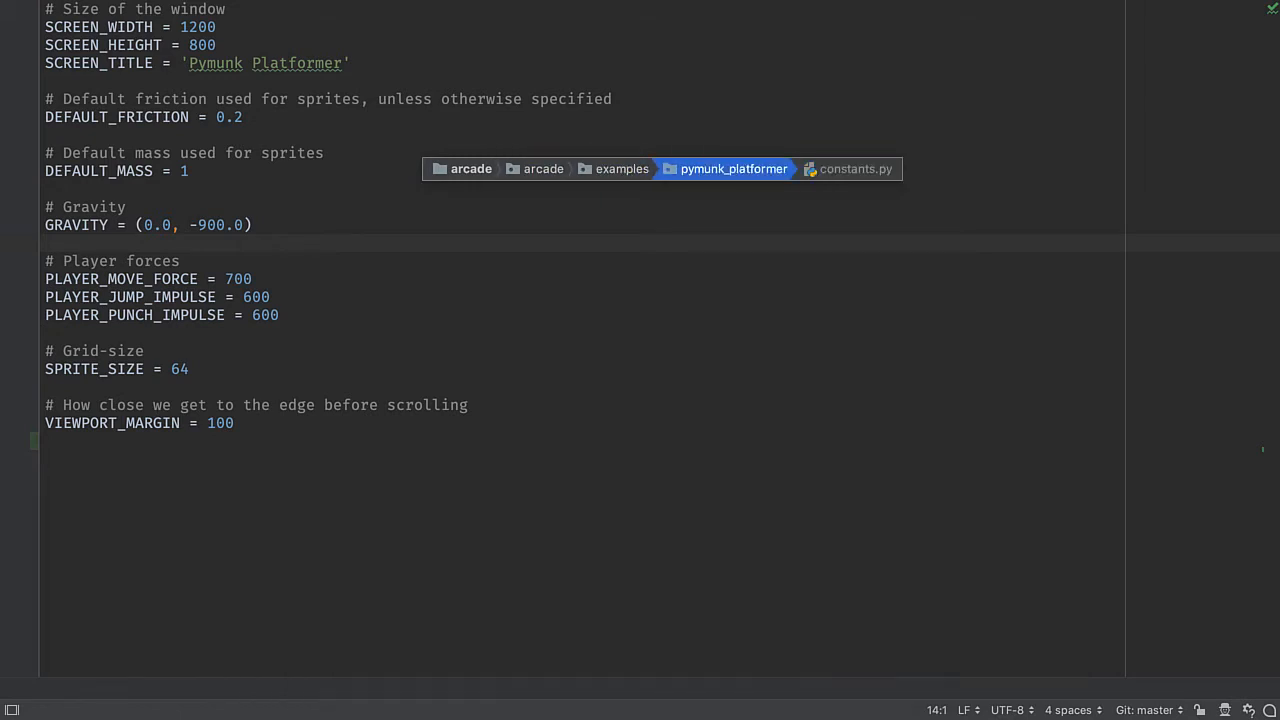
List the pymunk_platformer files alongside constants.py from the Navigation Bar breadcrumbs.
left_click(620, 168)
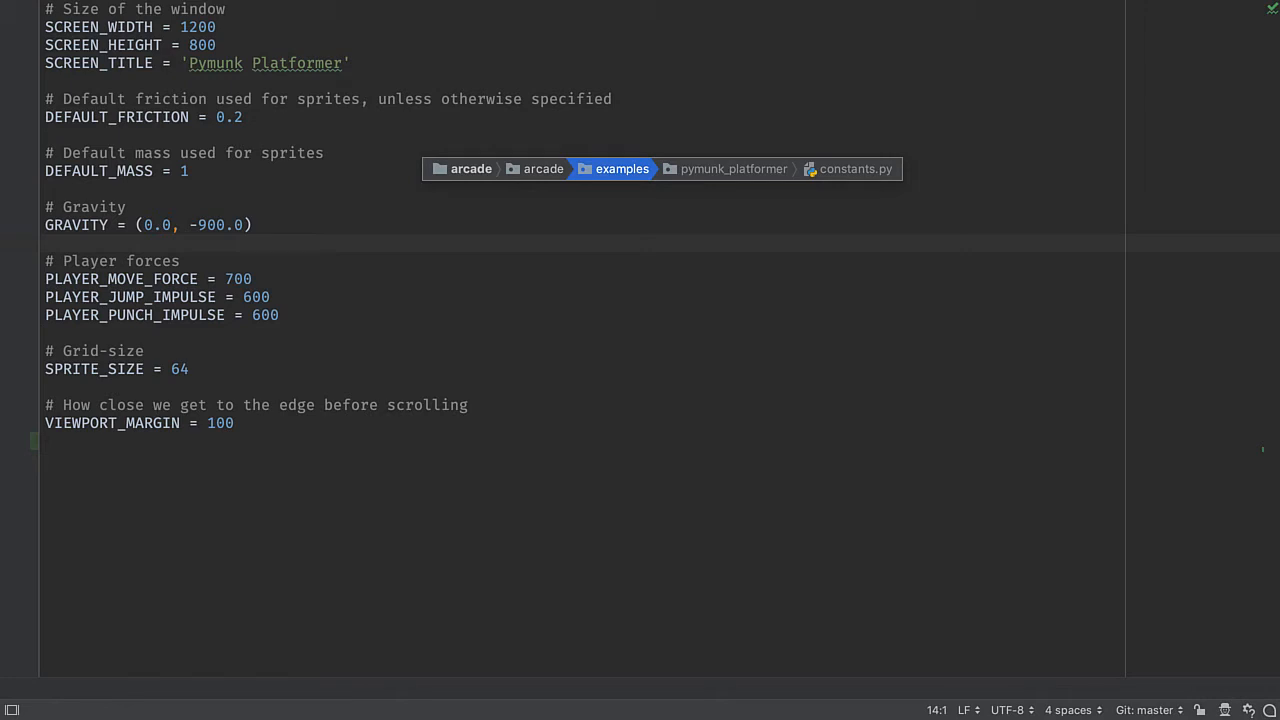
left_click(620, 168)
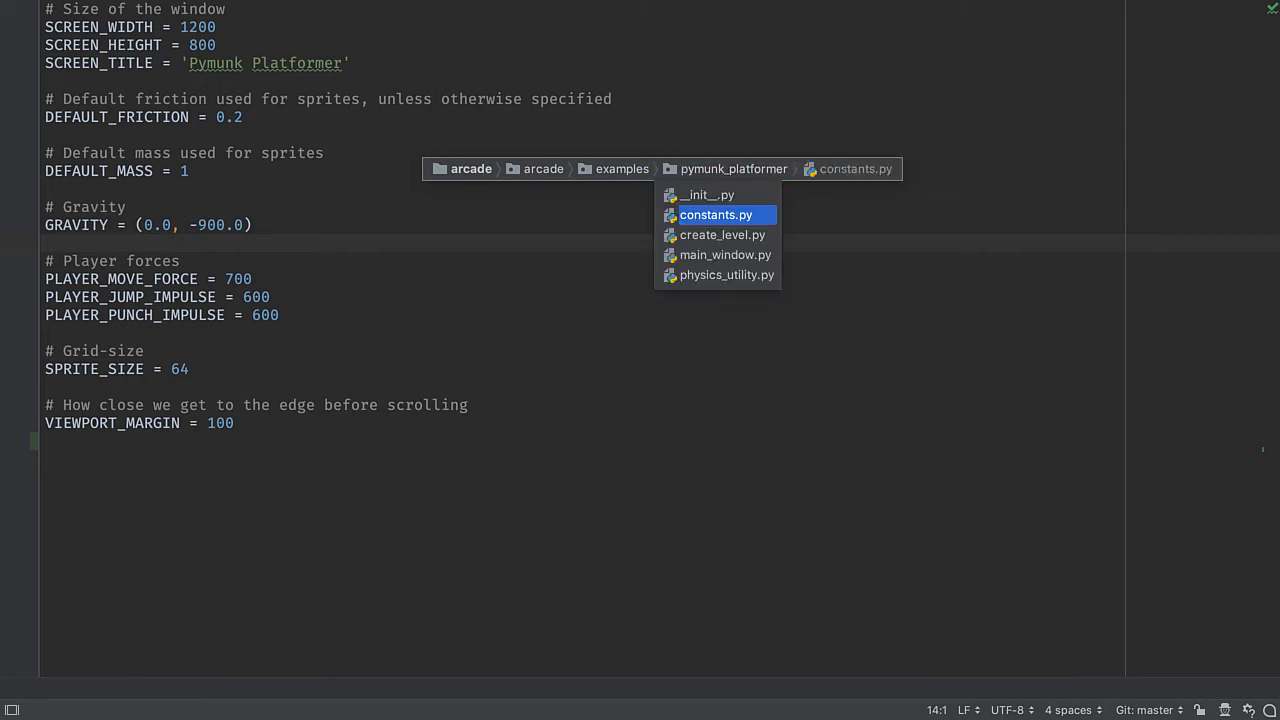
key("Escape")
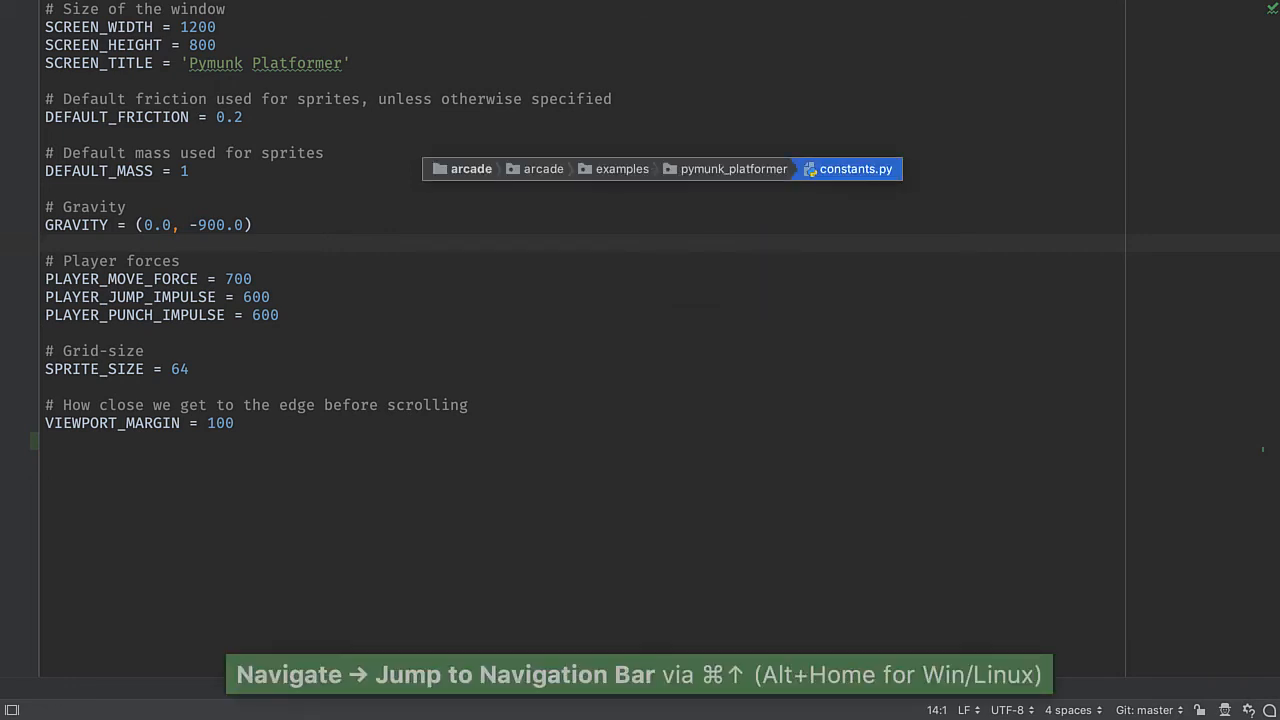
left_click(856, 168)
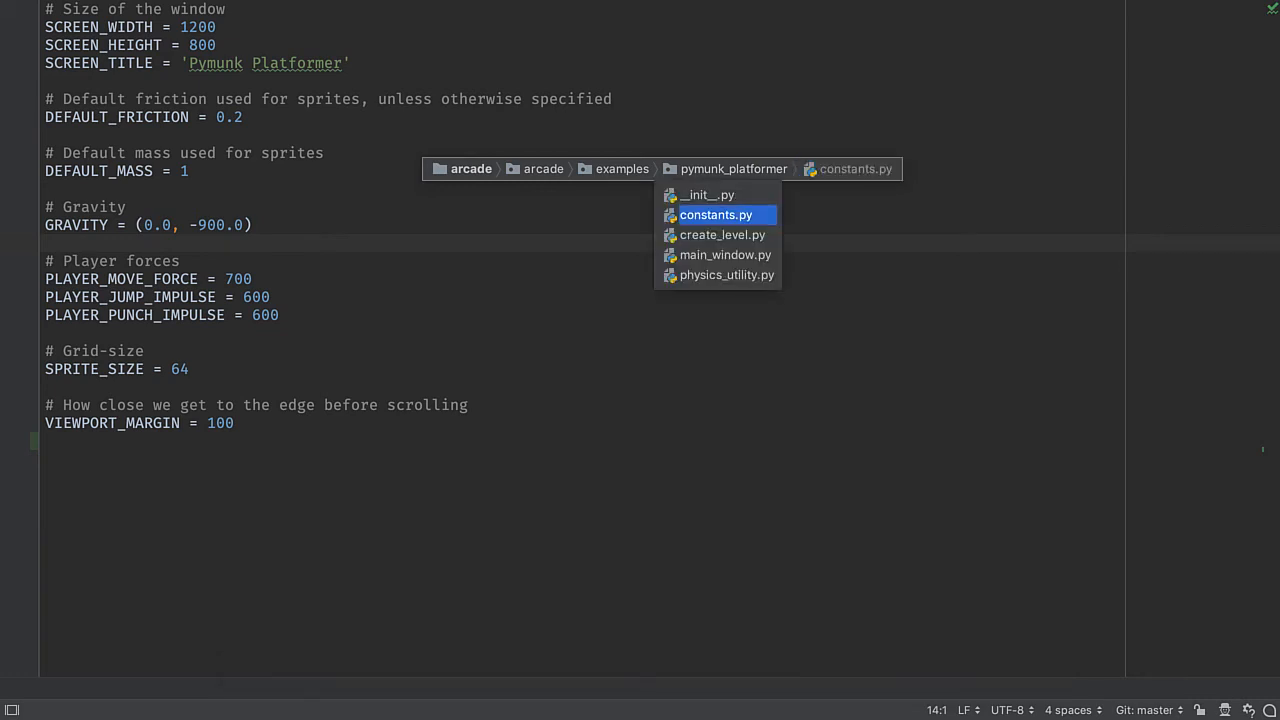